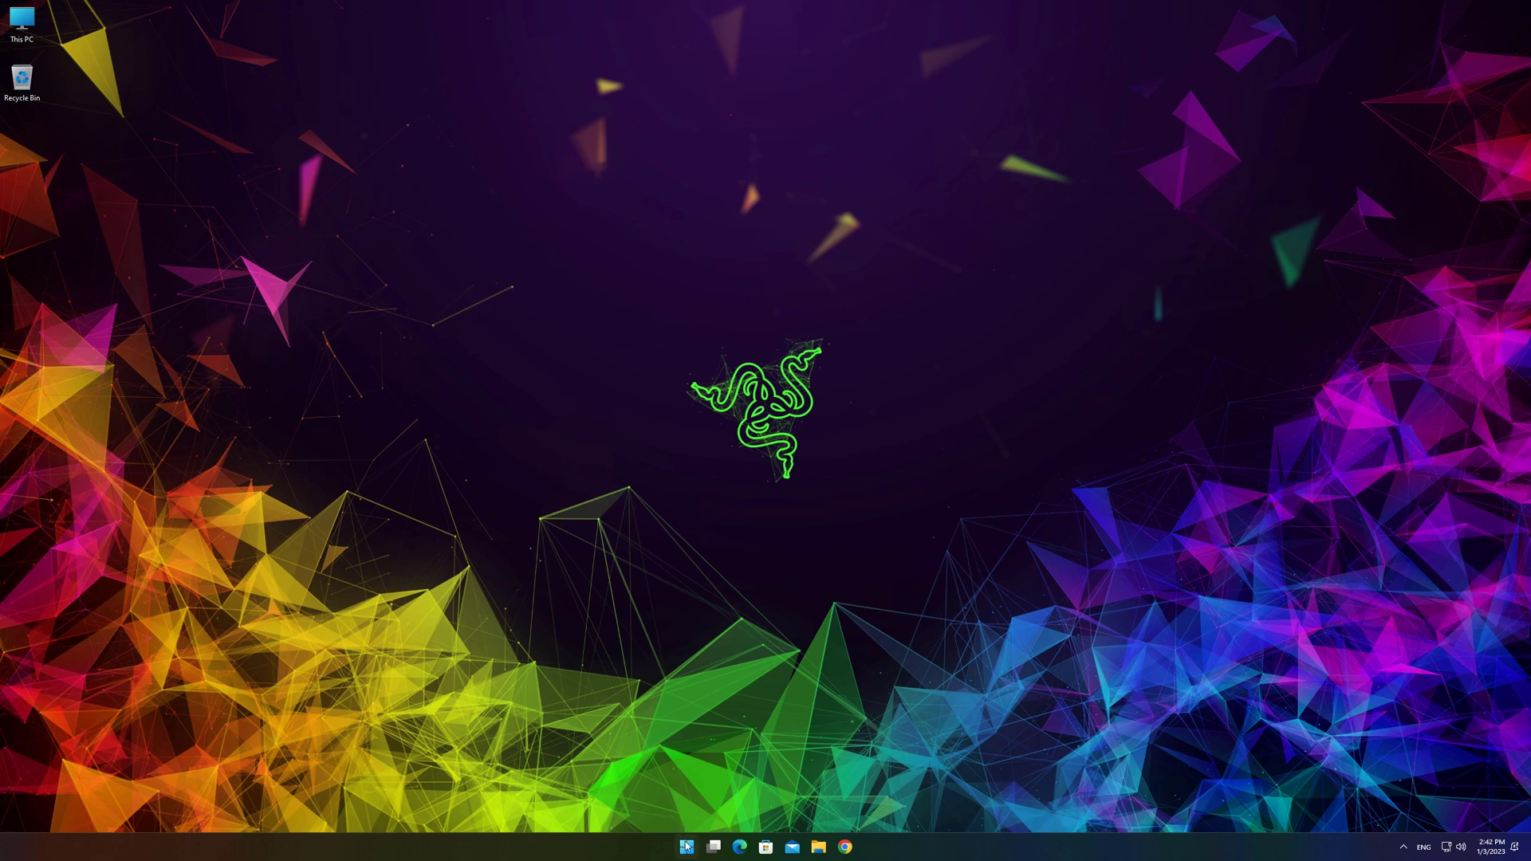
mouse_move(717, 711)
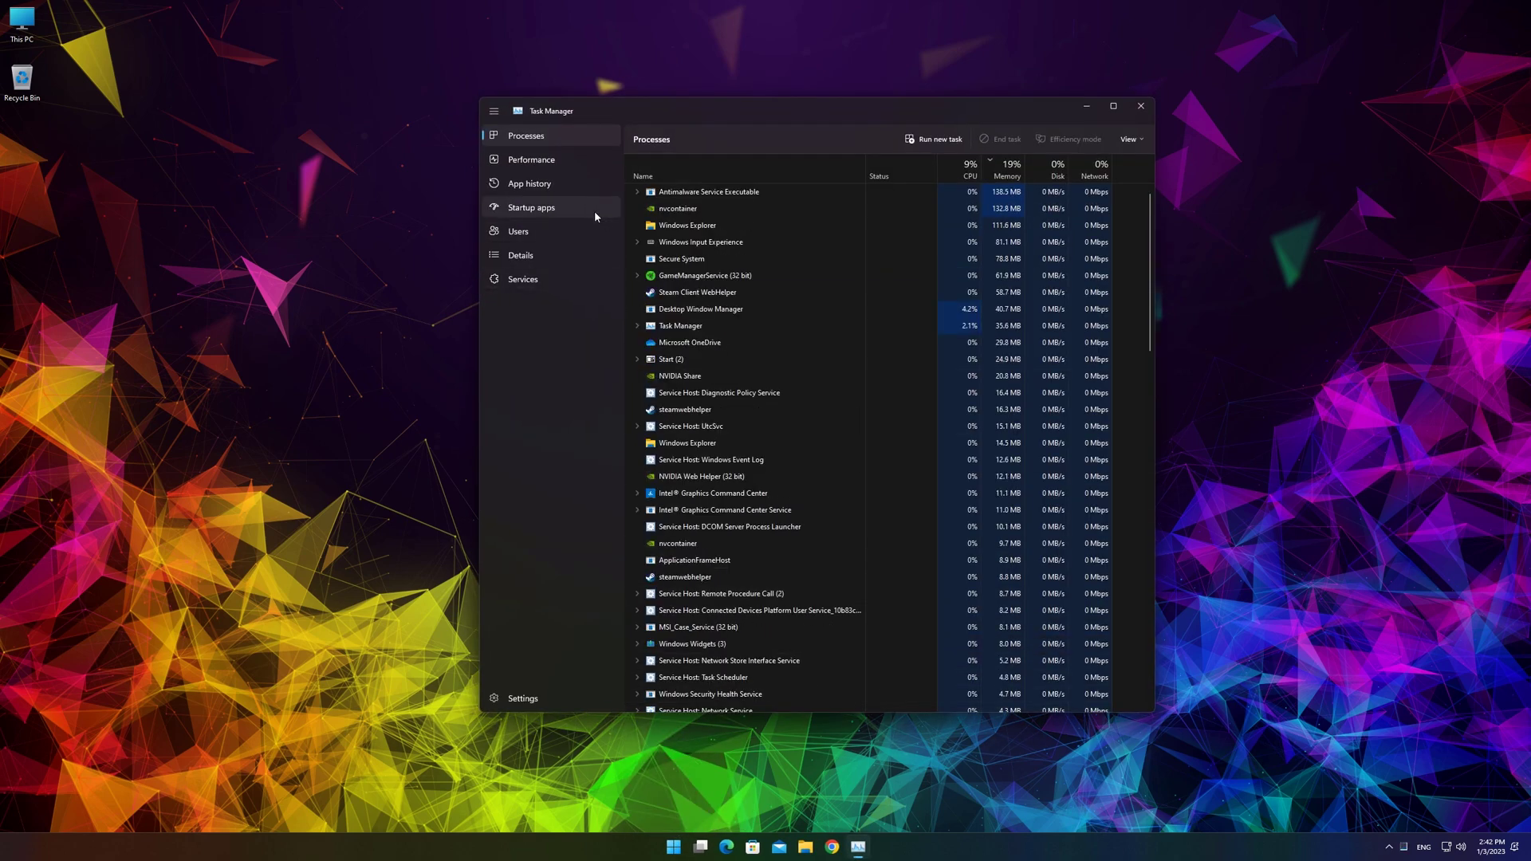
Step: Close the open Task Manager and start a Start menu search for Control Panel
left_click(531, 159)
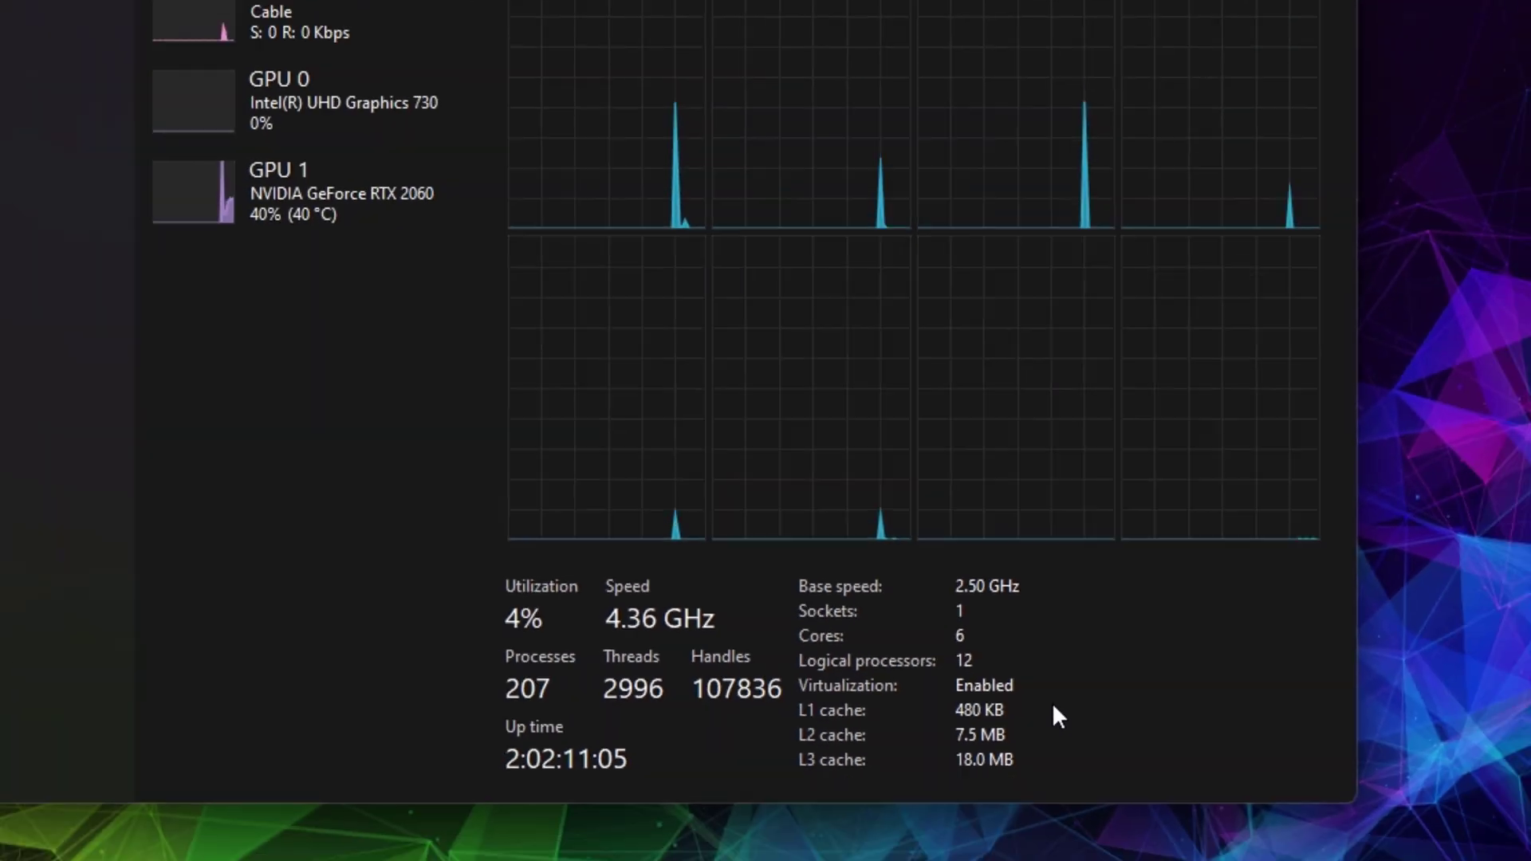
left_click(1114, 106)
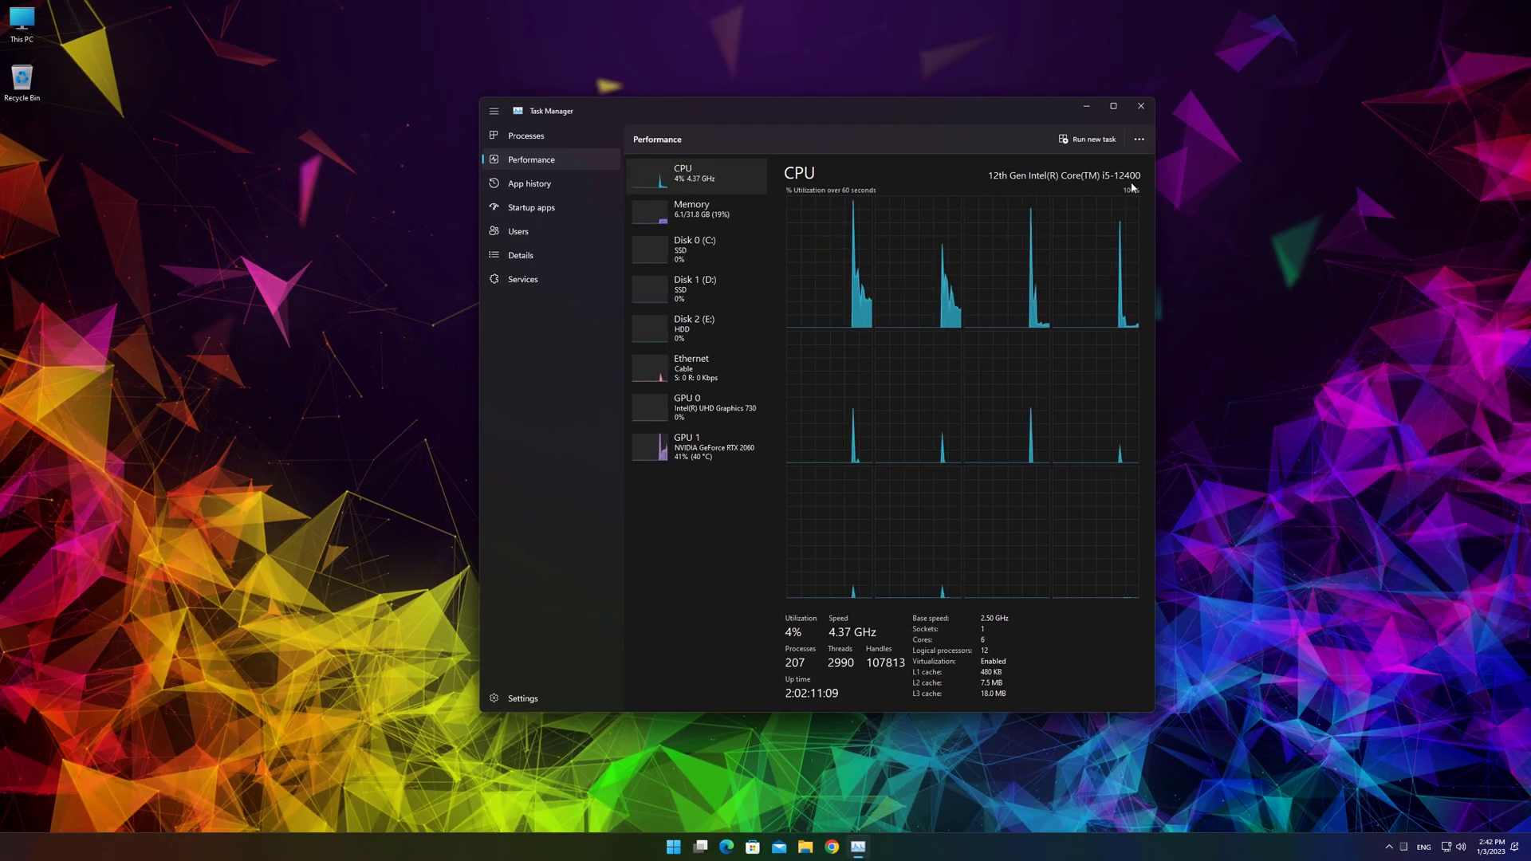
left_click(1141, 106)
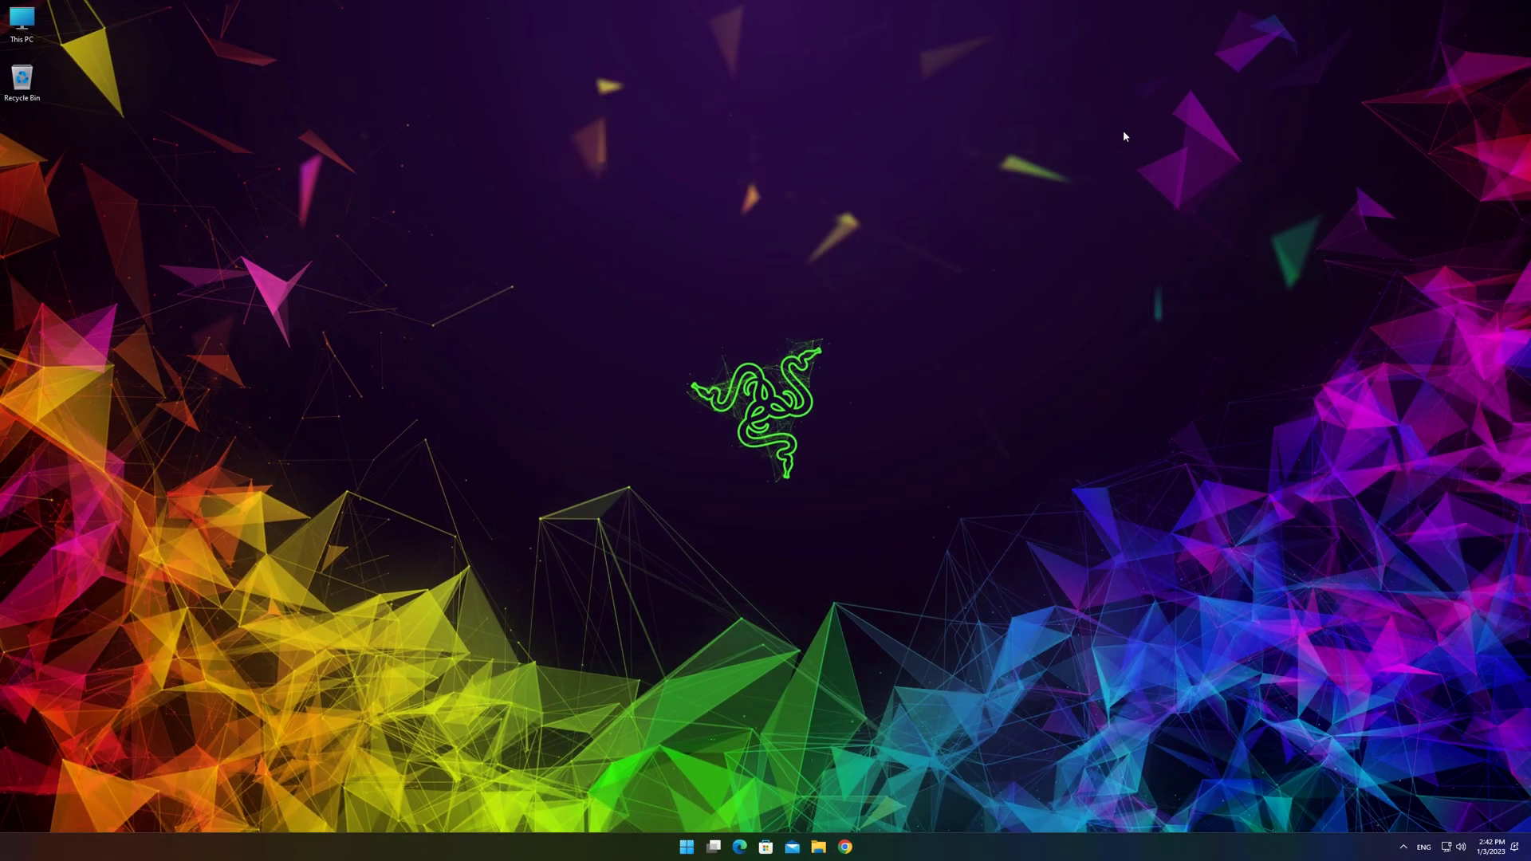
left_click(686, 847)
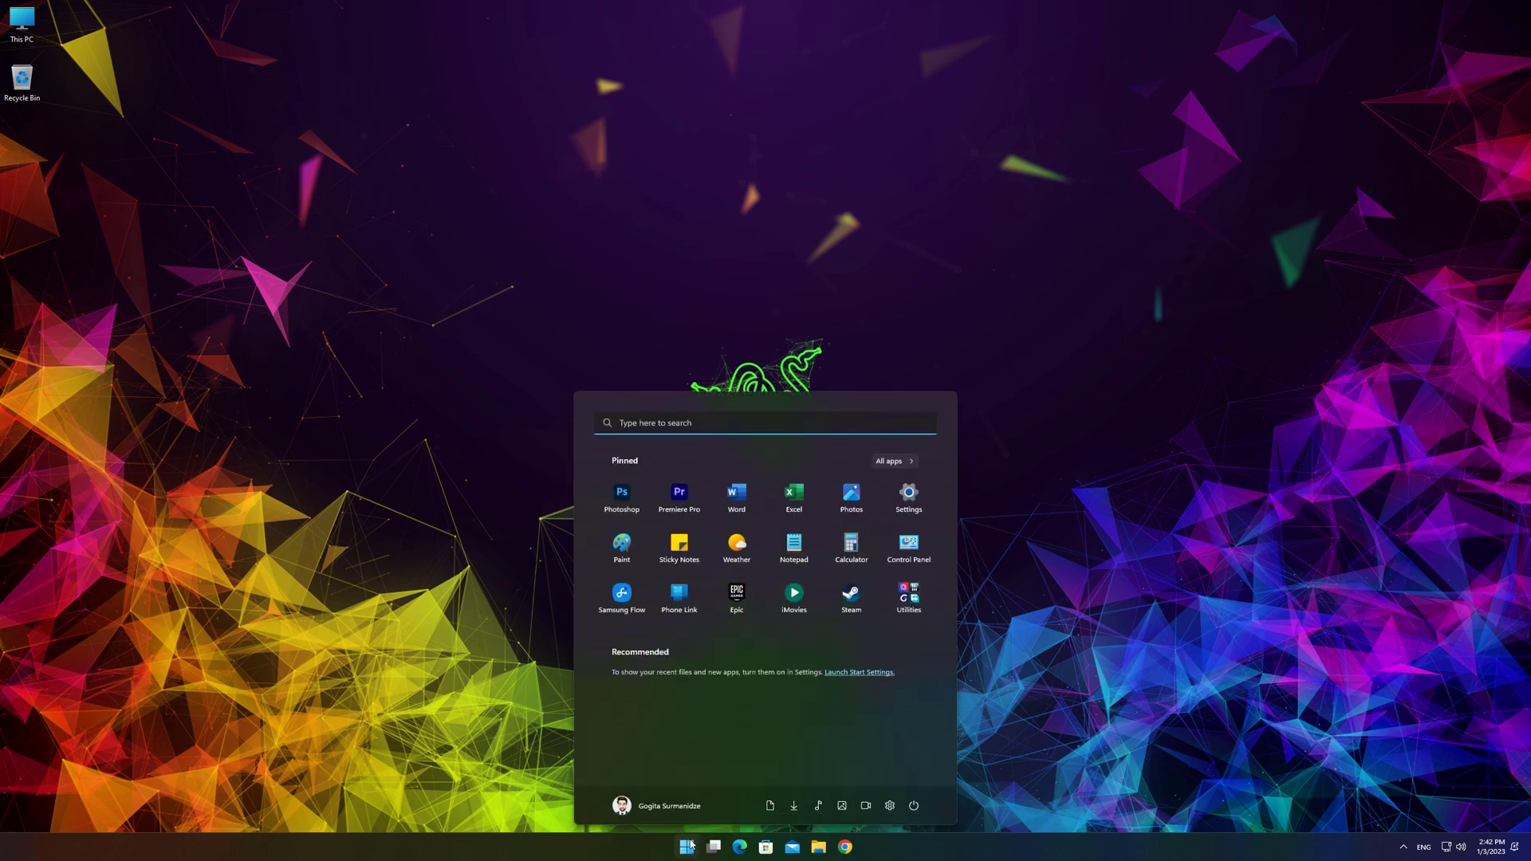
type("d")
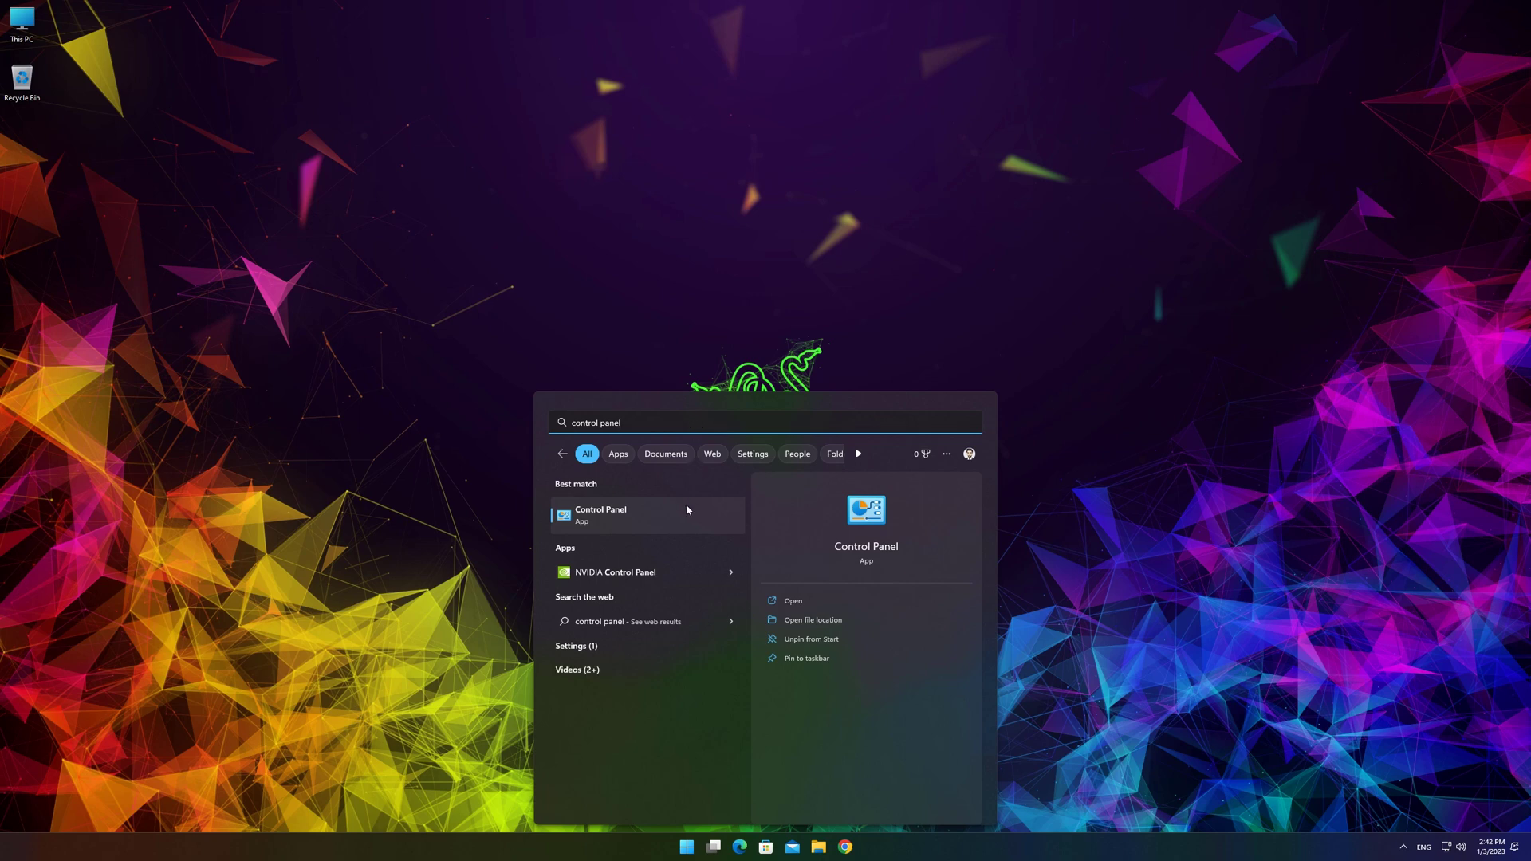
Step: Open Control Panel, keep the Category view, and go to the Programs category
left_click(600, 515)
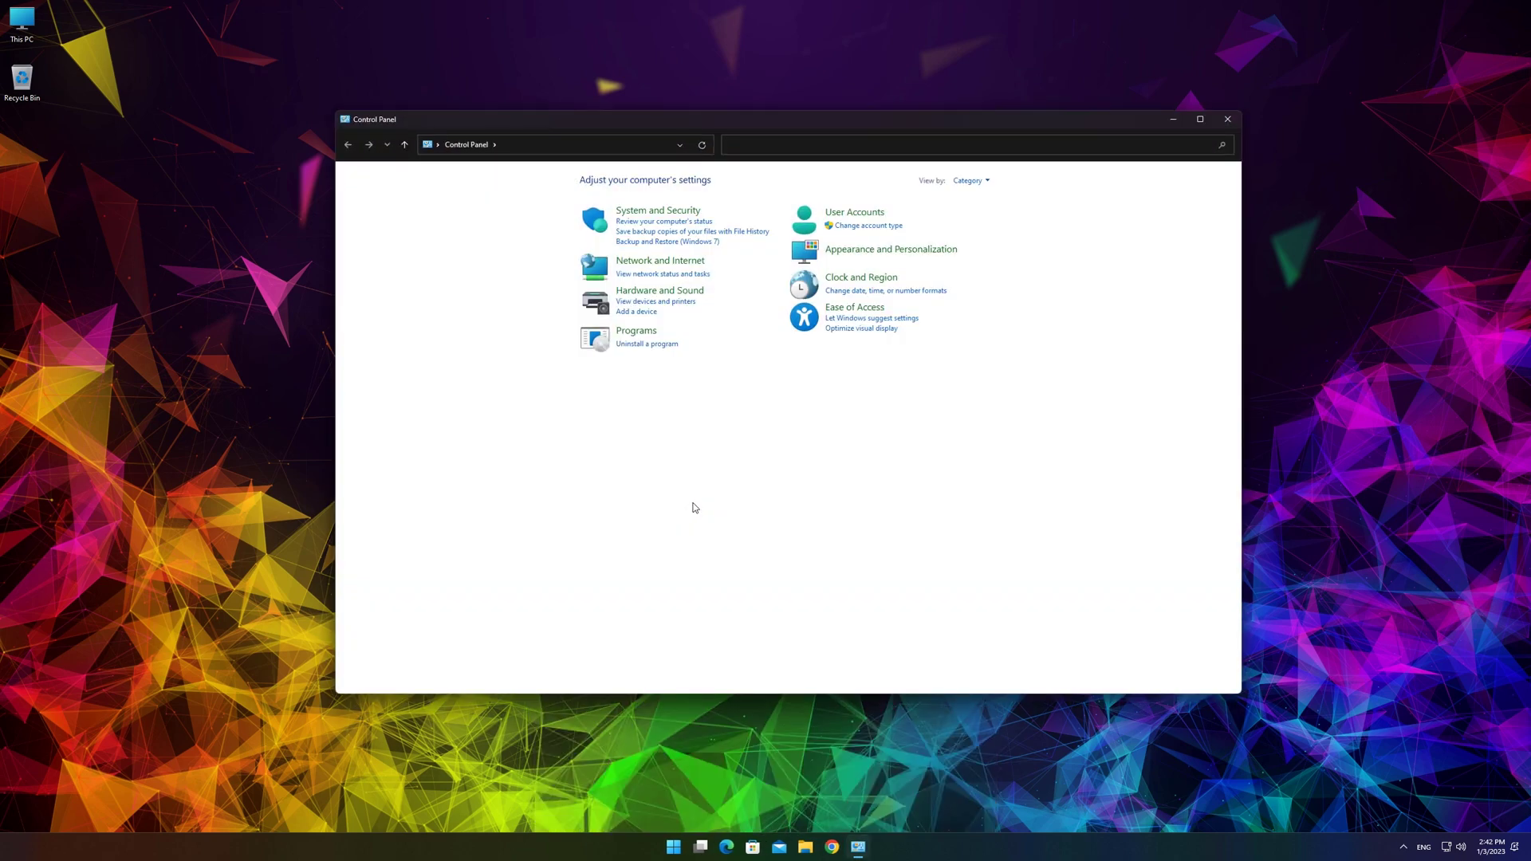
left_click(971, 179)
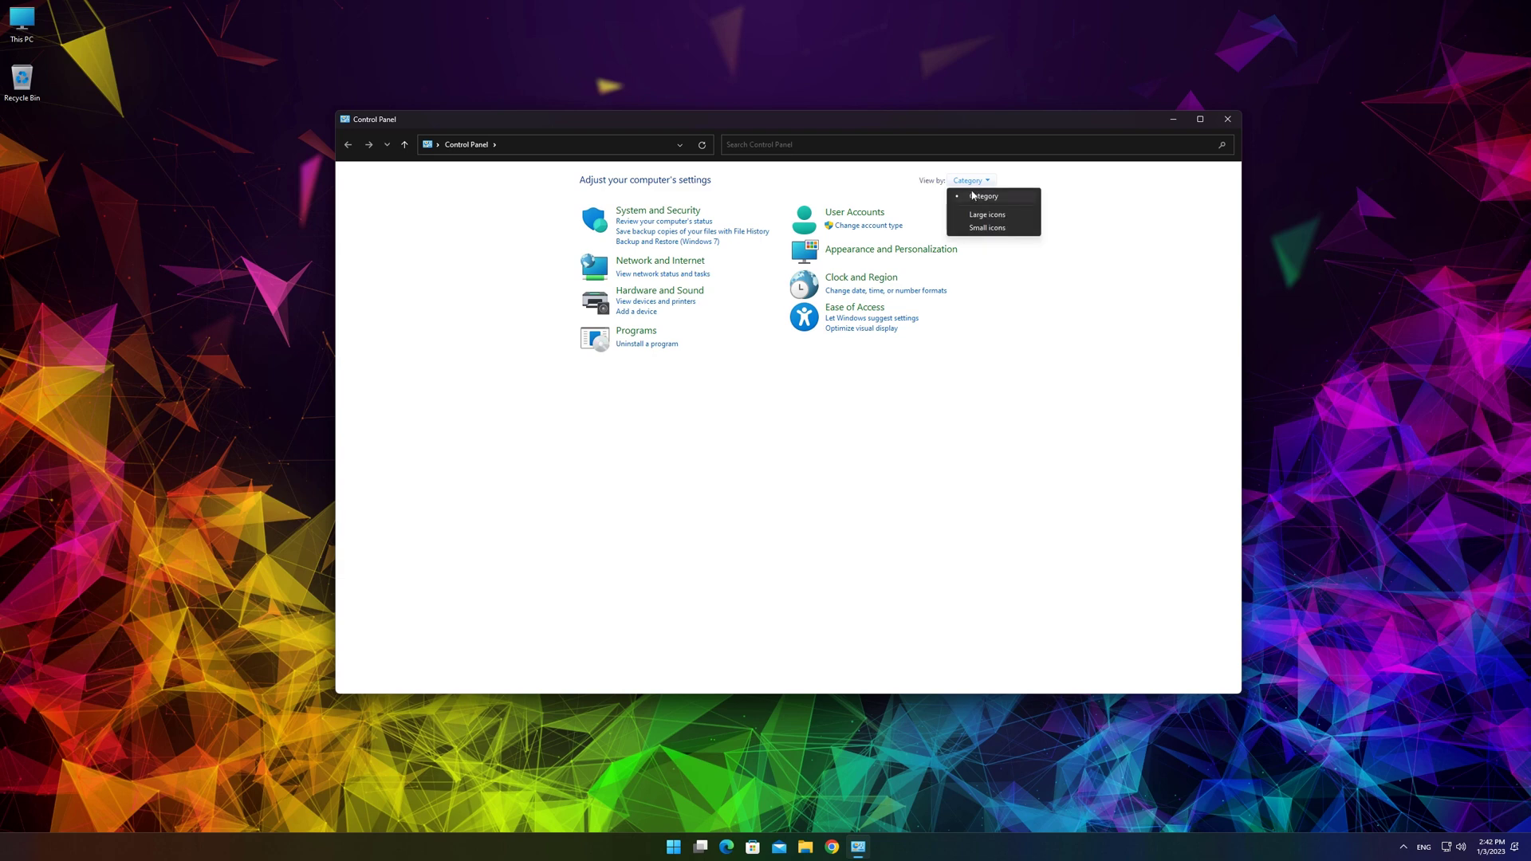
left_click(984, 195)
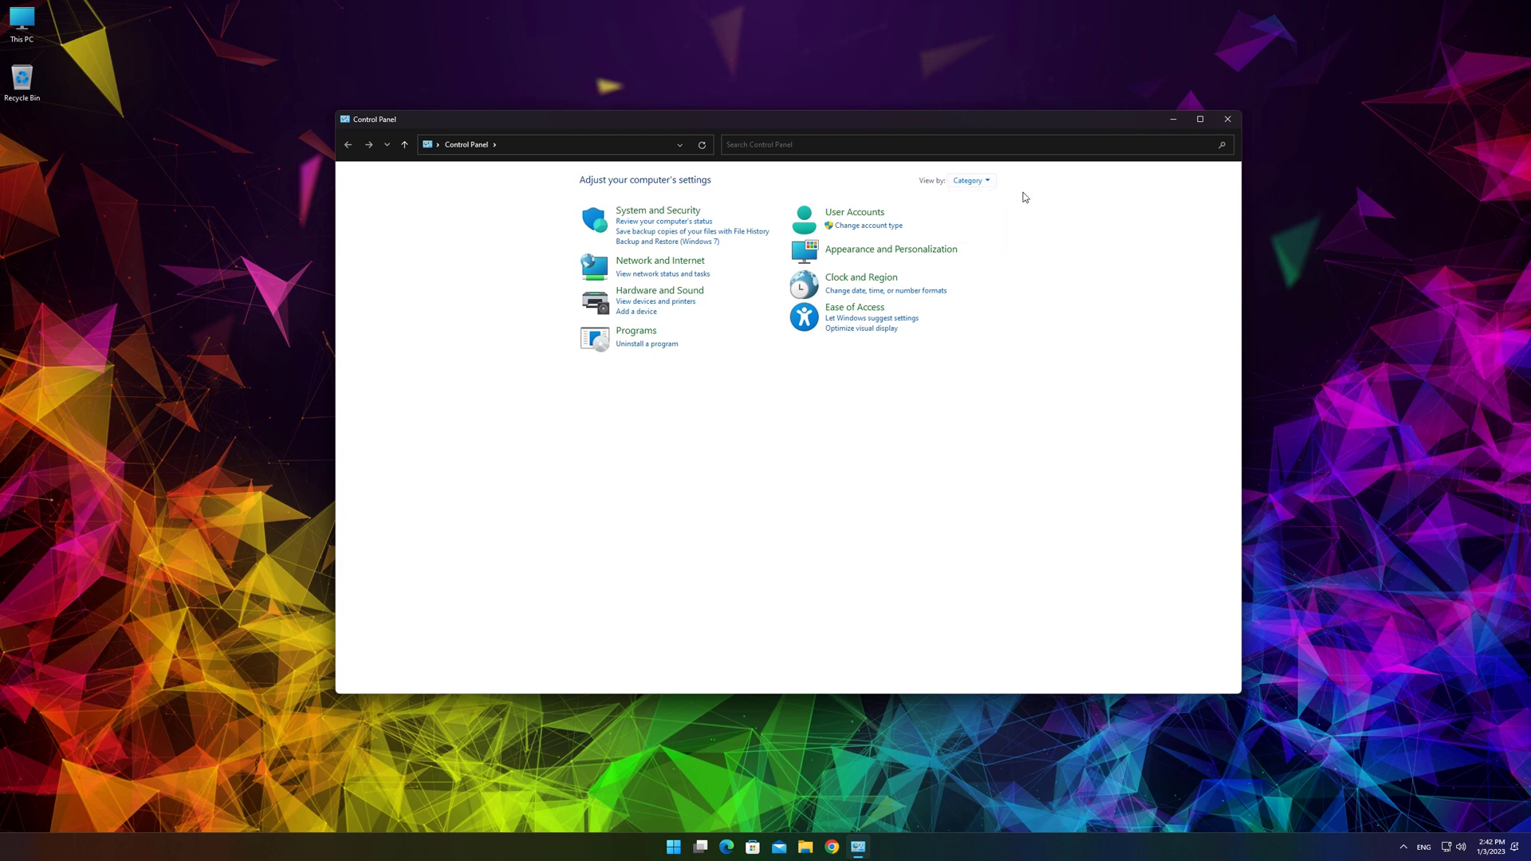
left_click(635, 331)
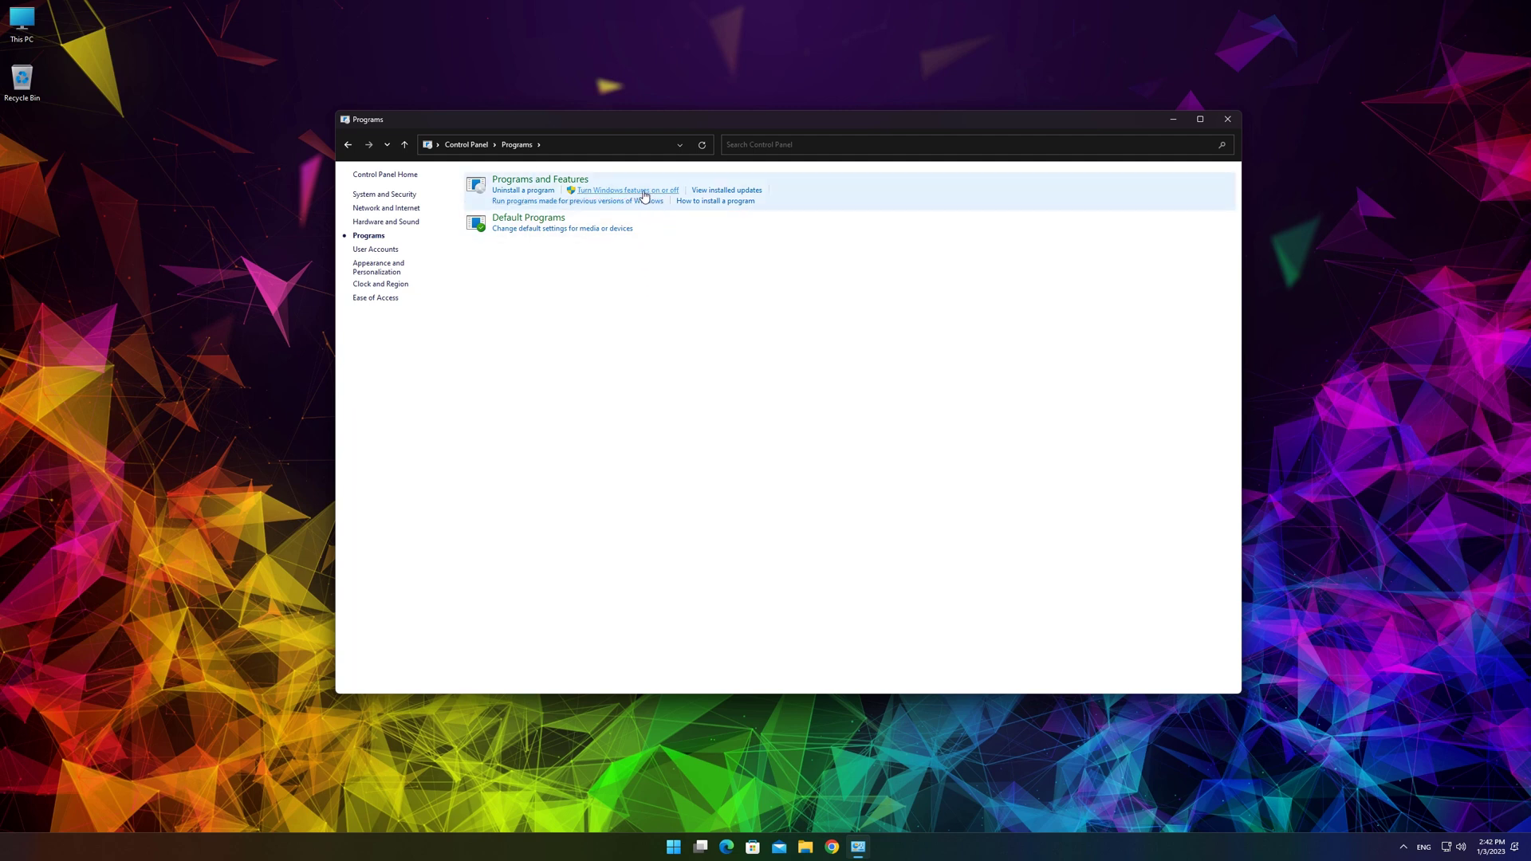
Step: Tick Windows Sandbox in the Windows Features list and confirm with OK
left_click(628, 190)
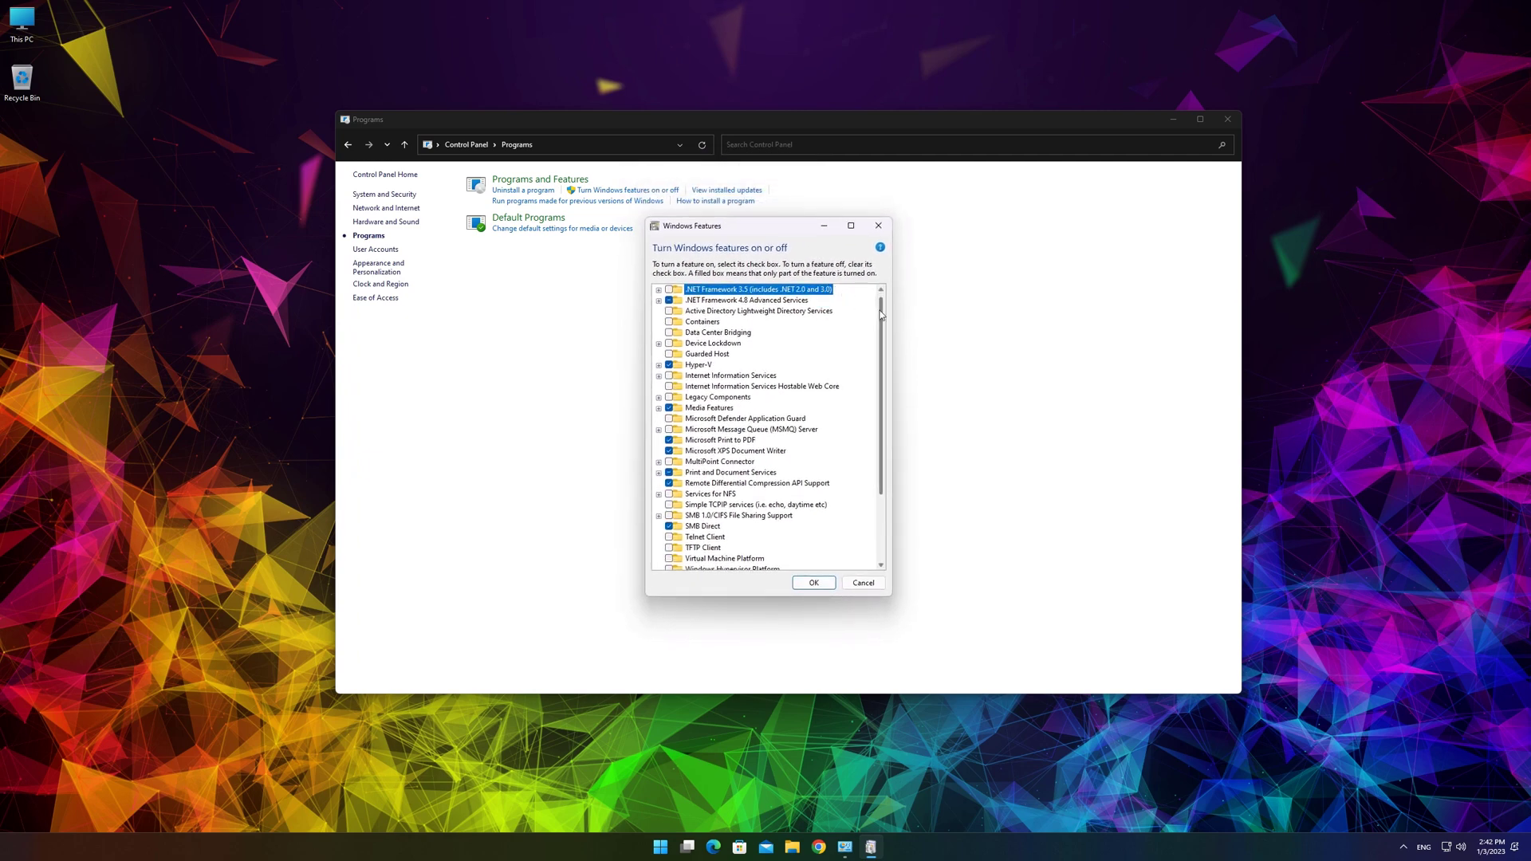
scroll("down", 3)
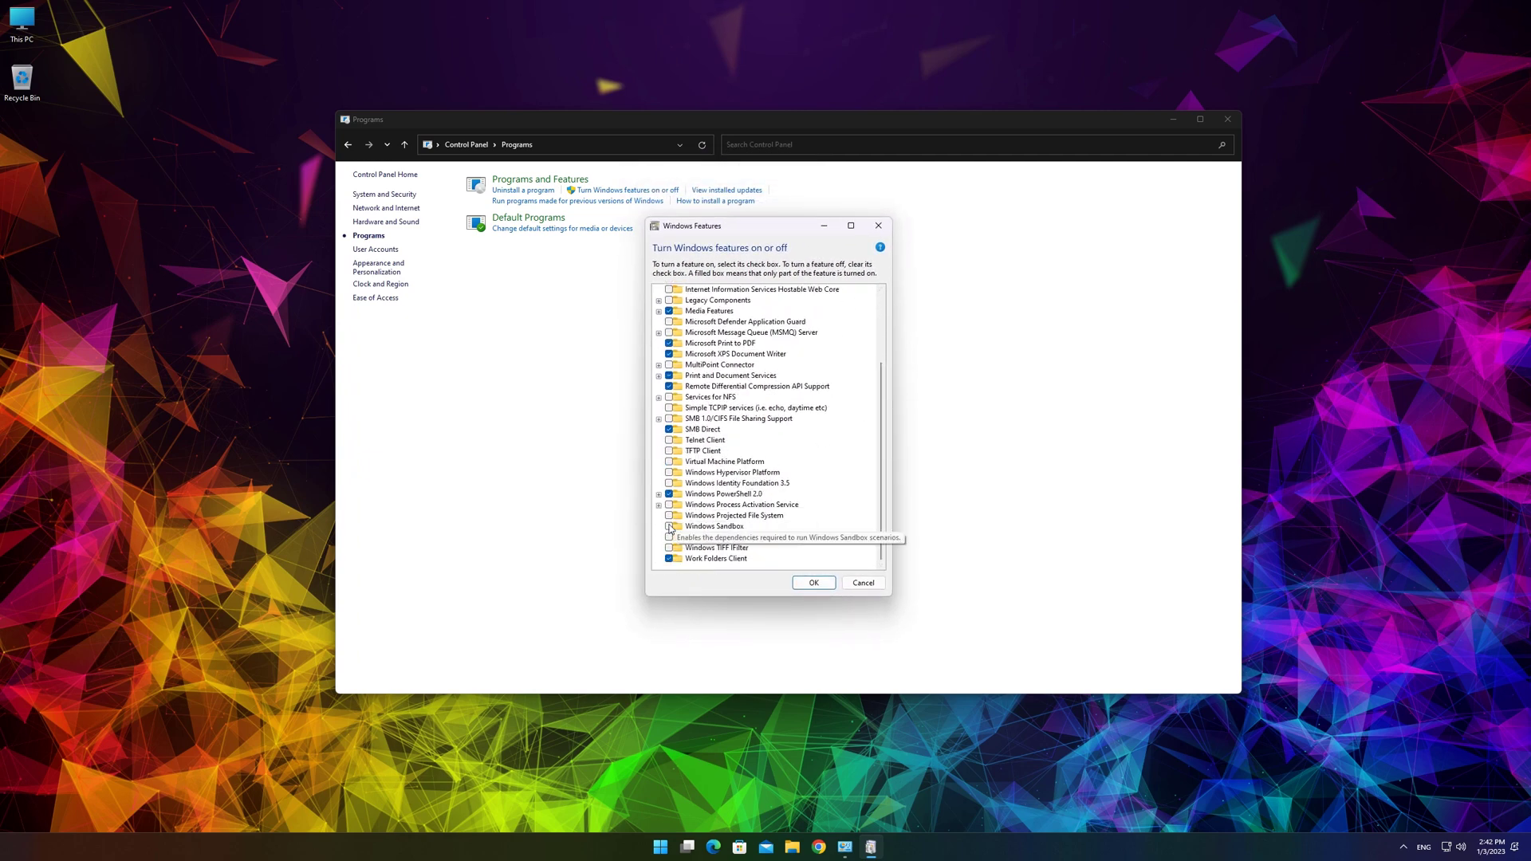
left_click(714, 526)
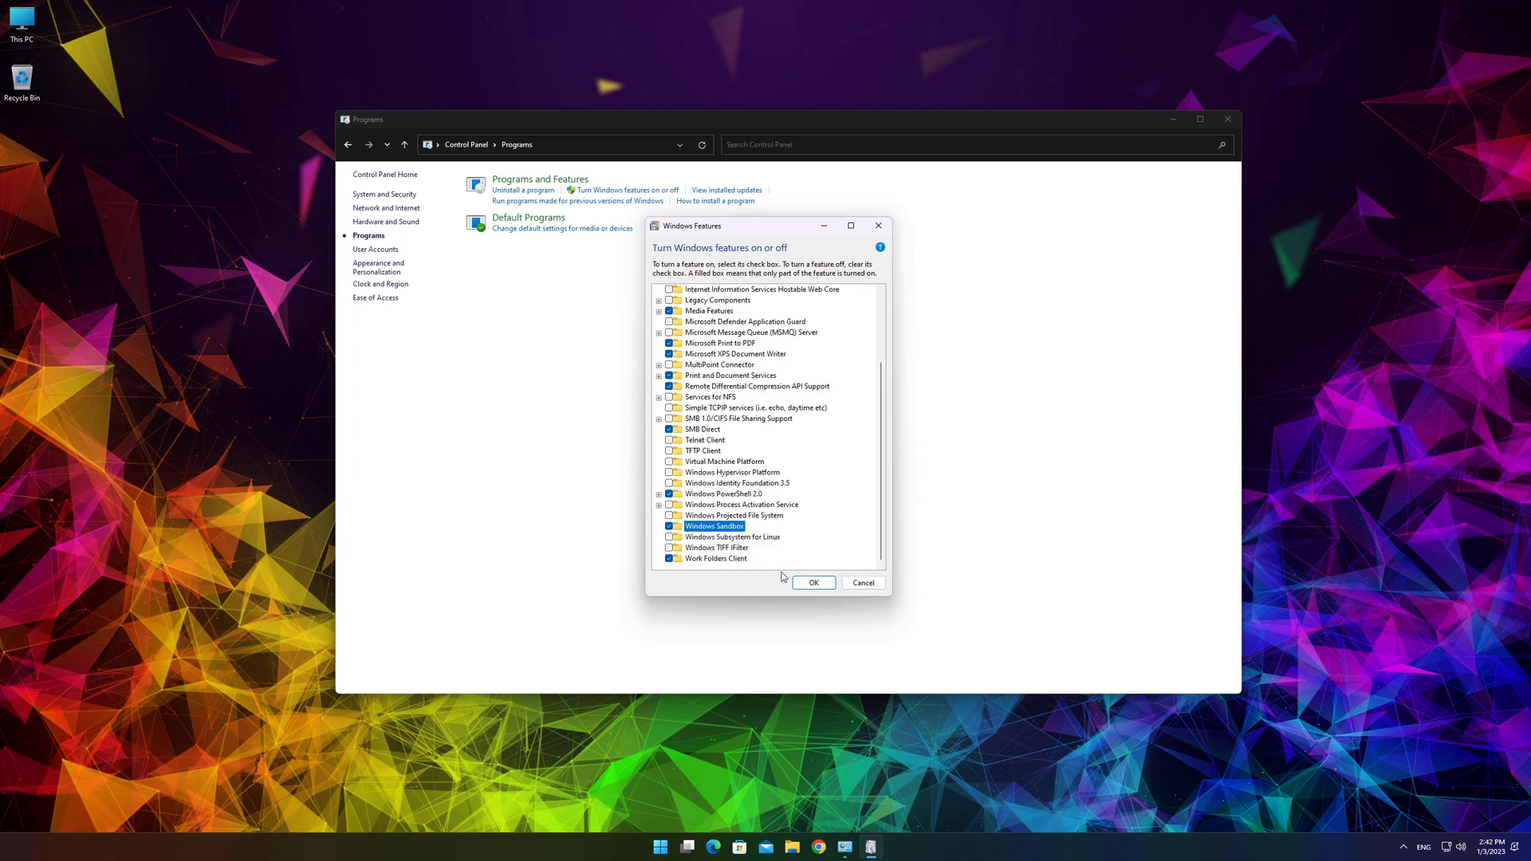
left_click(814, 583)
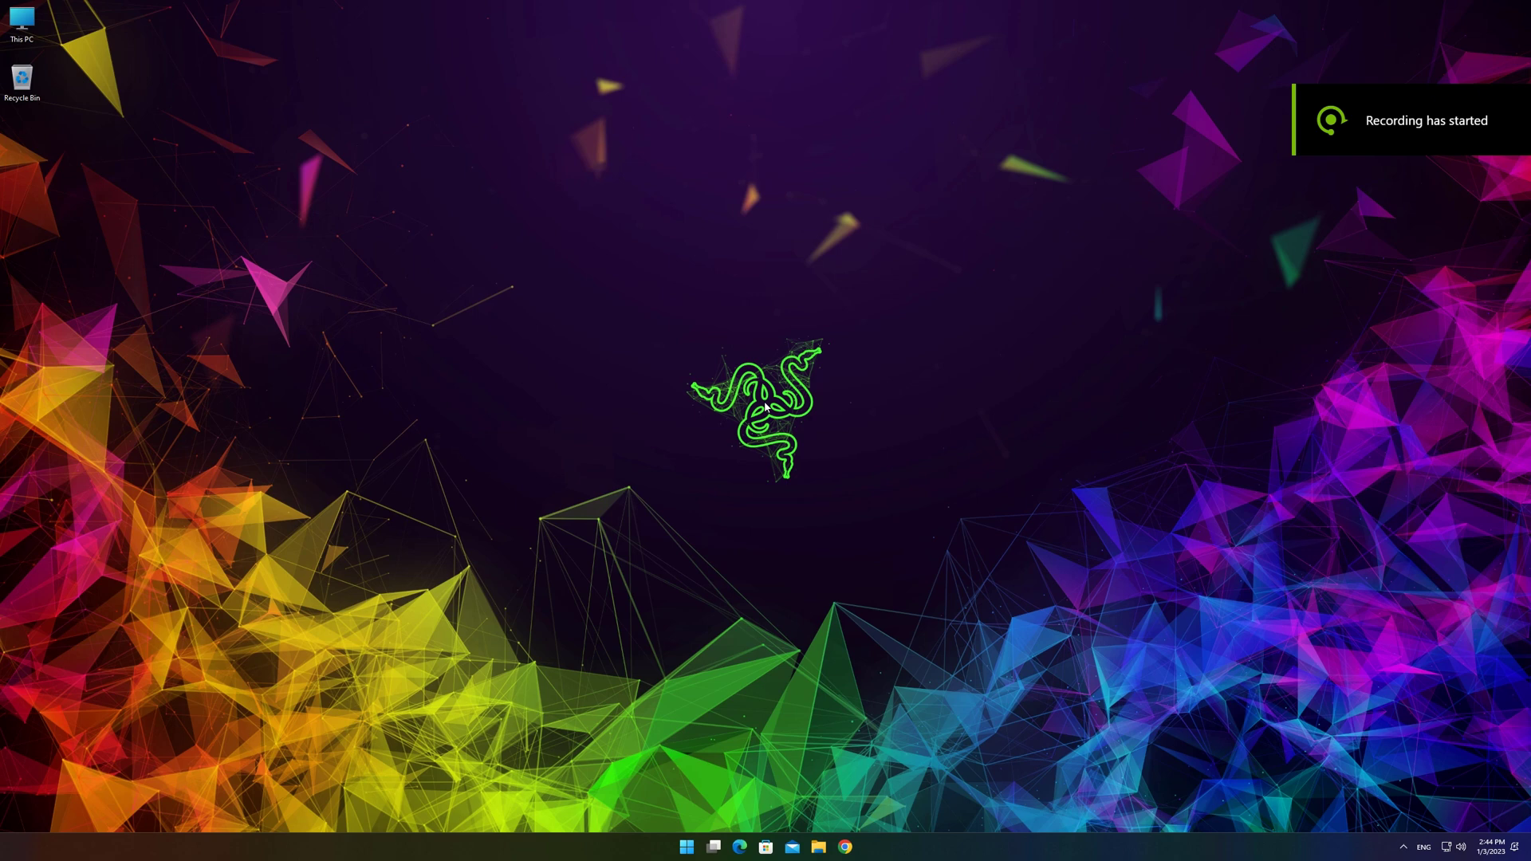
Step: Search the Start menu for 'sandbox' to launch Windows Sandbox
left_click(685, 847)
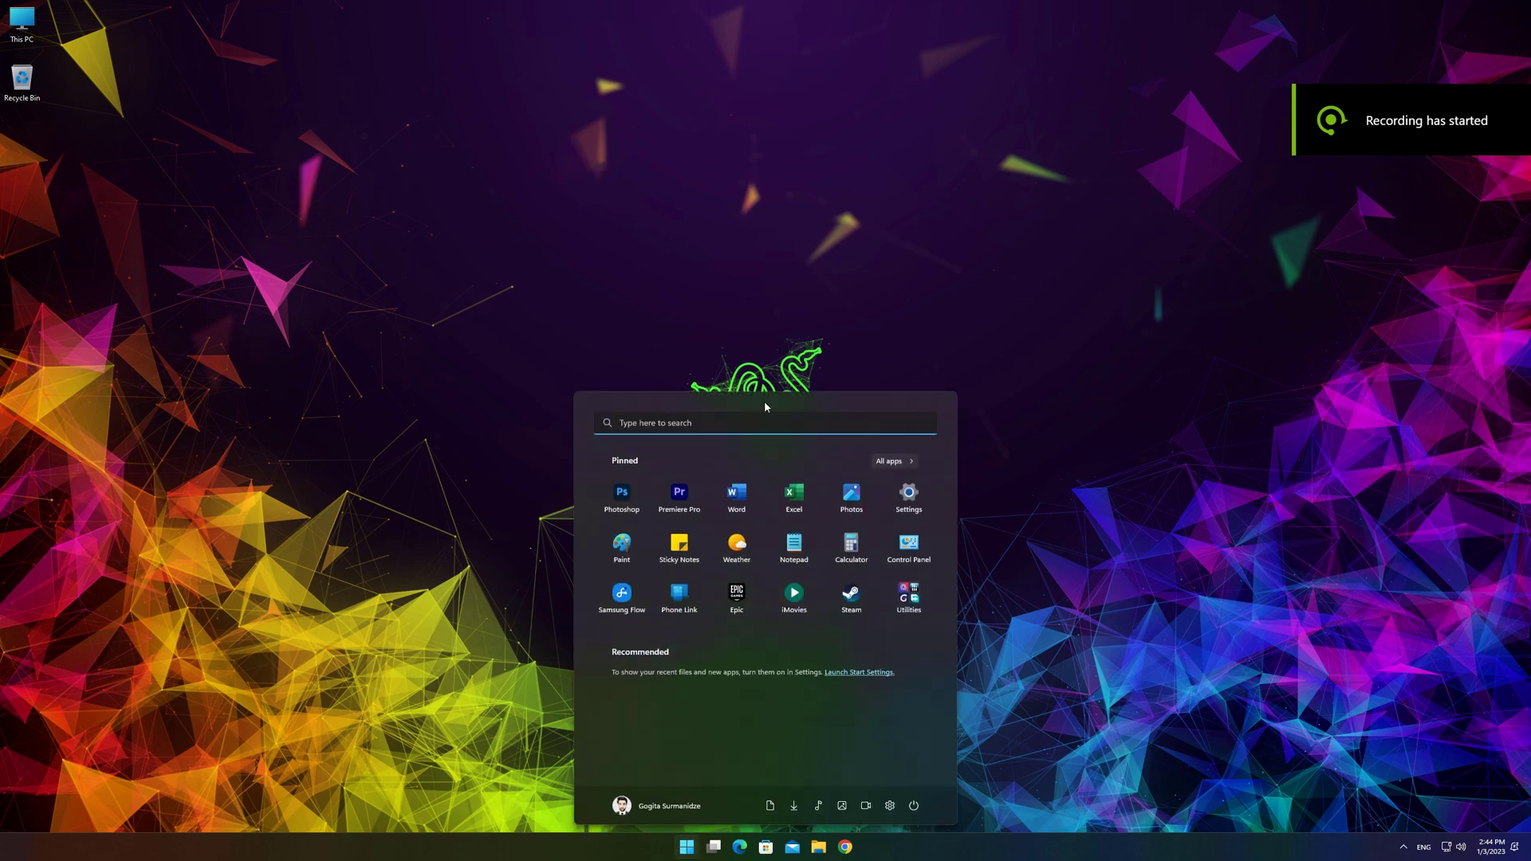
type("sandbox")
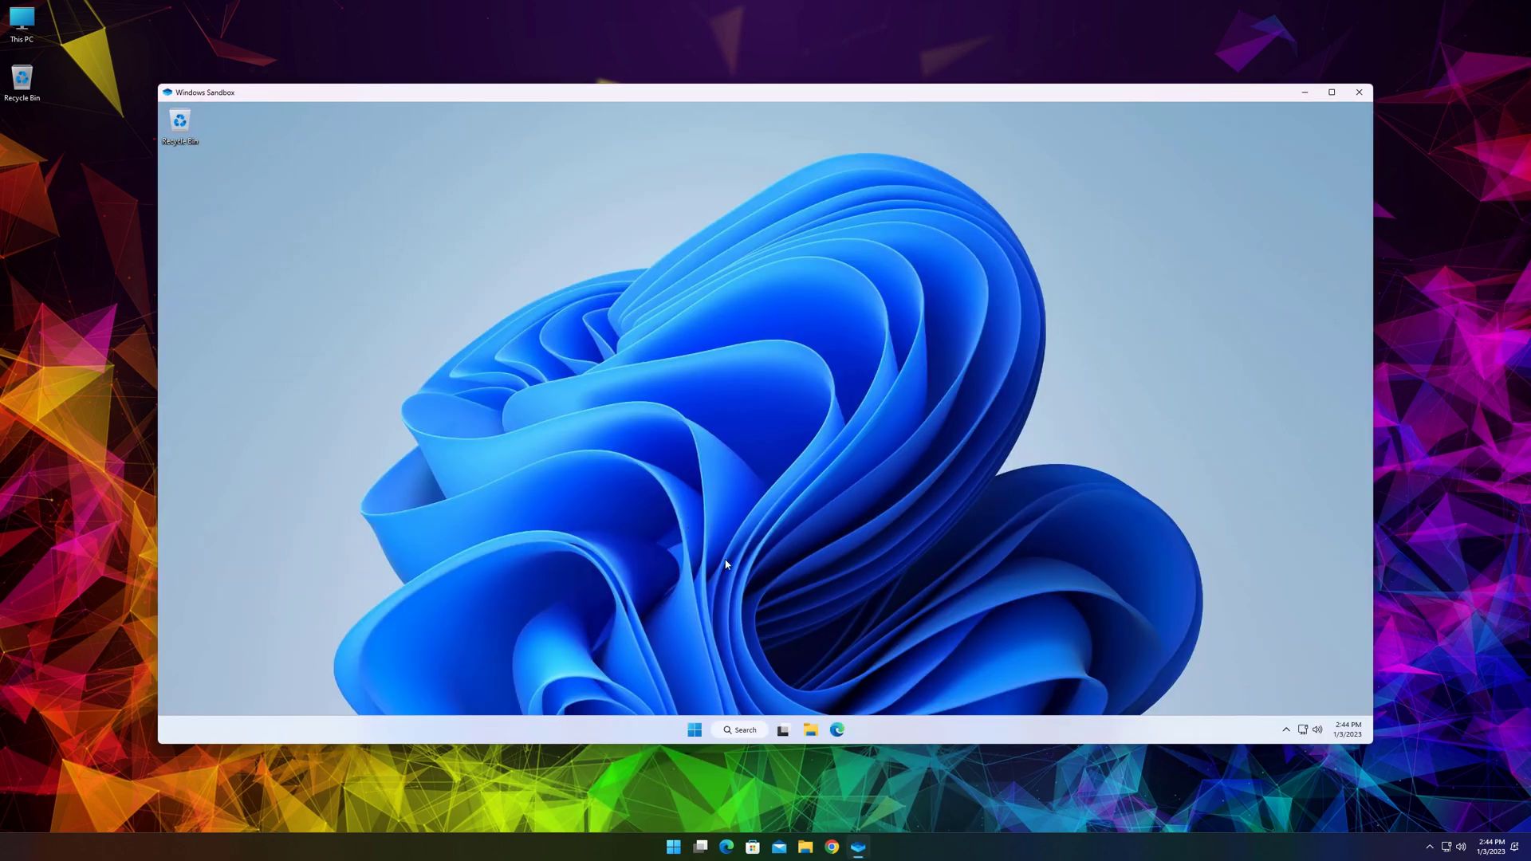
Step: Launch Task Manager from the sandbox Start button's right-click menu and show Memory under Performance
right_click(695, 730)
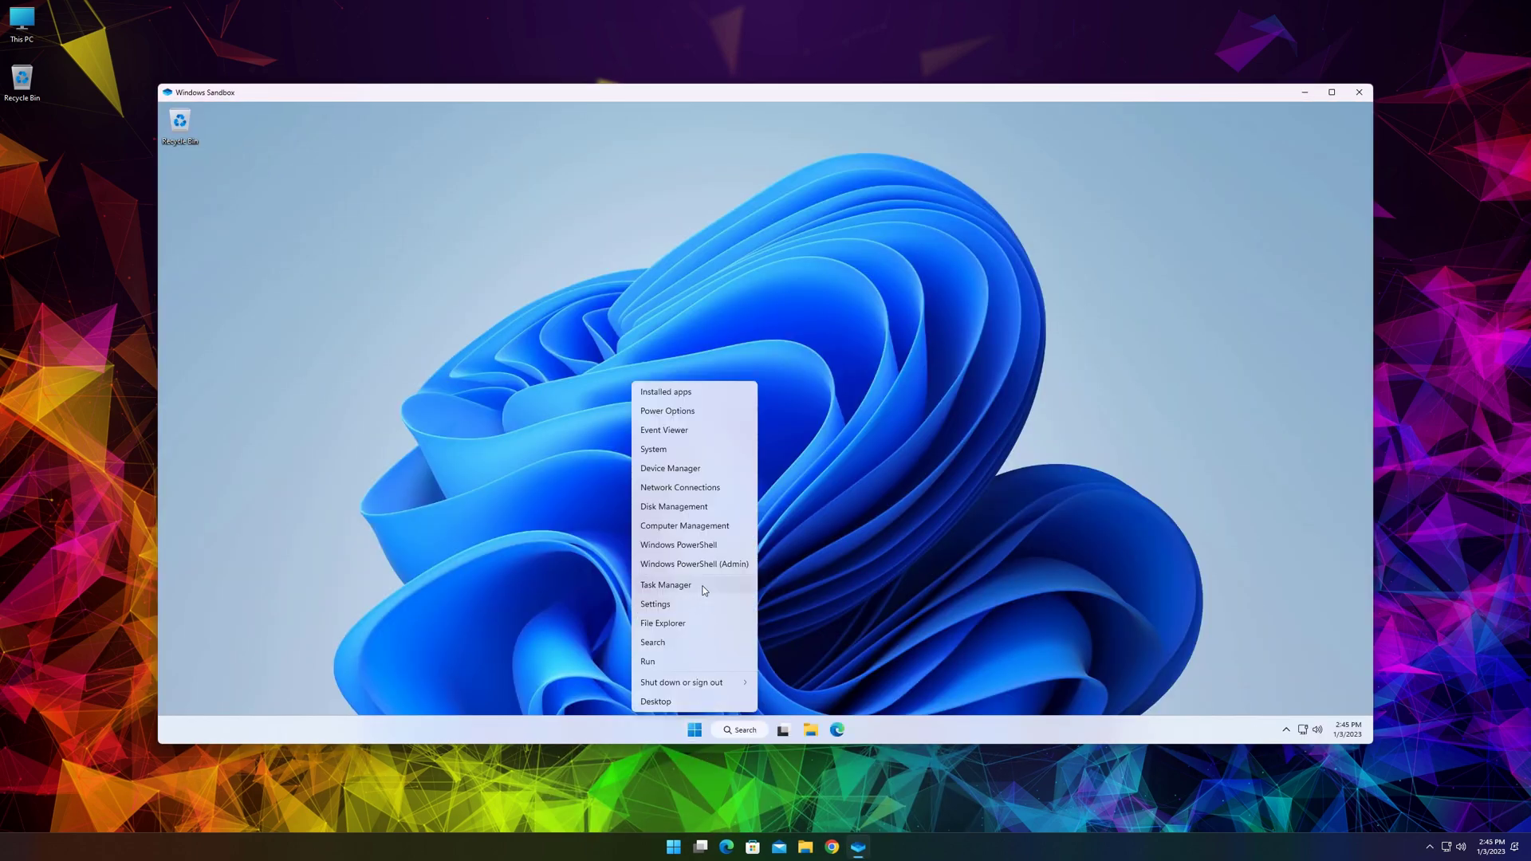
left_click(666, 585)
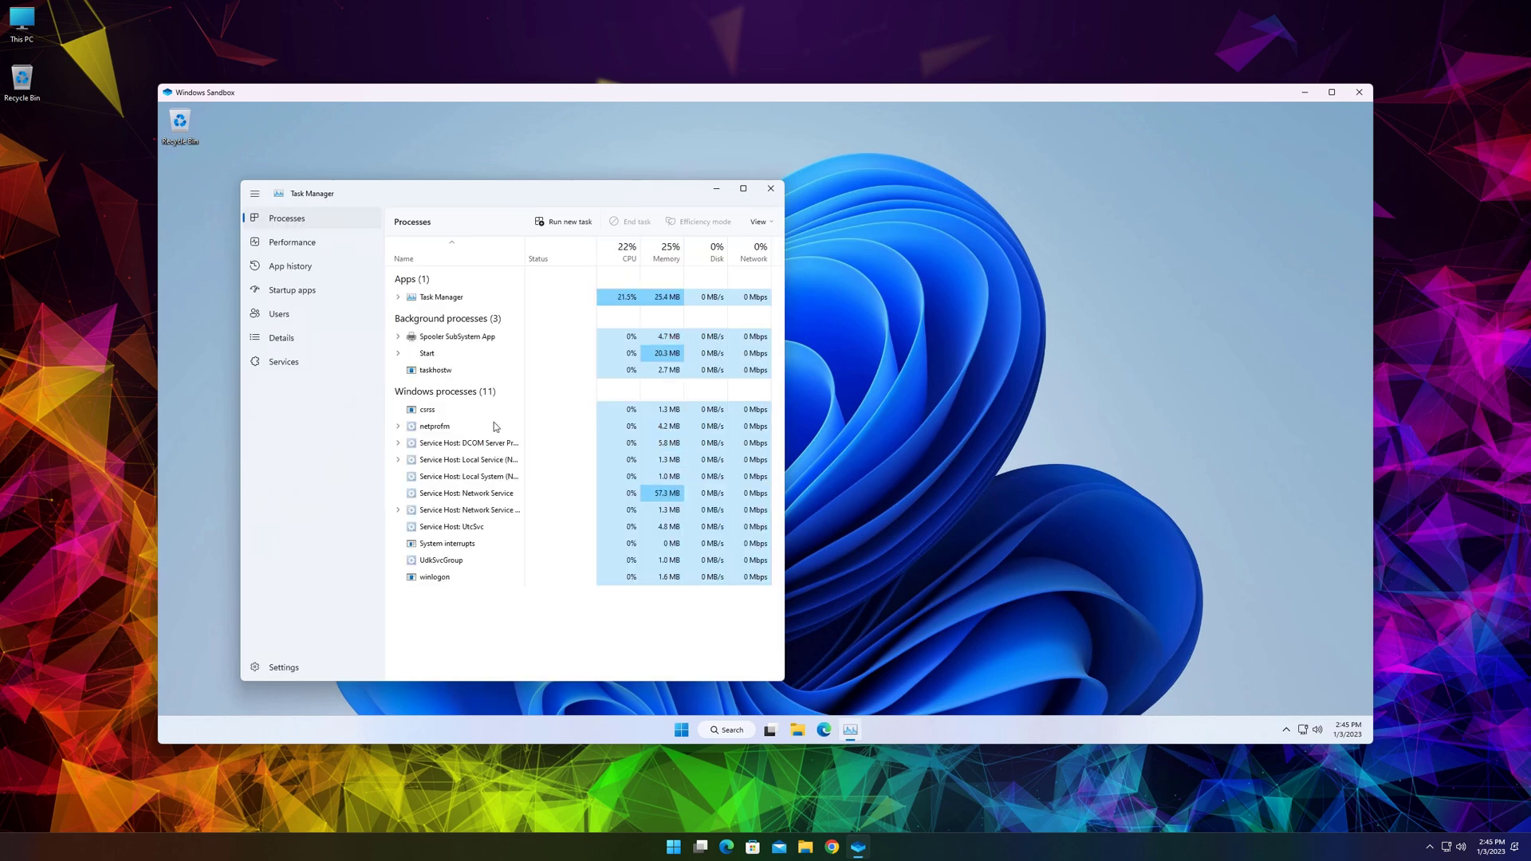
left_click(292, 242)
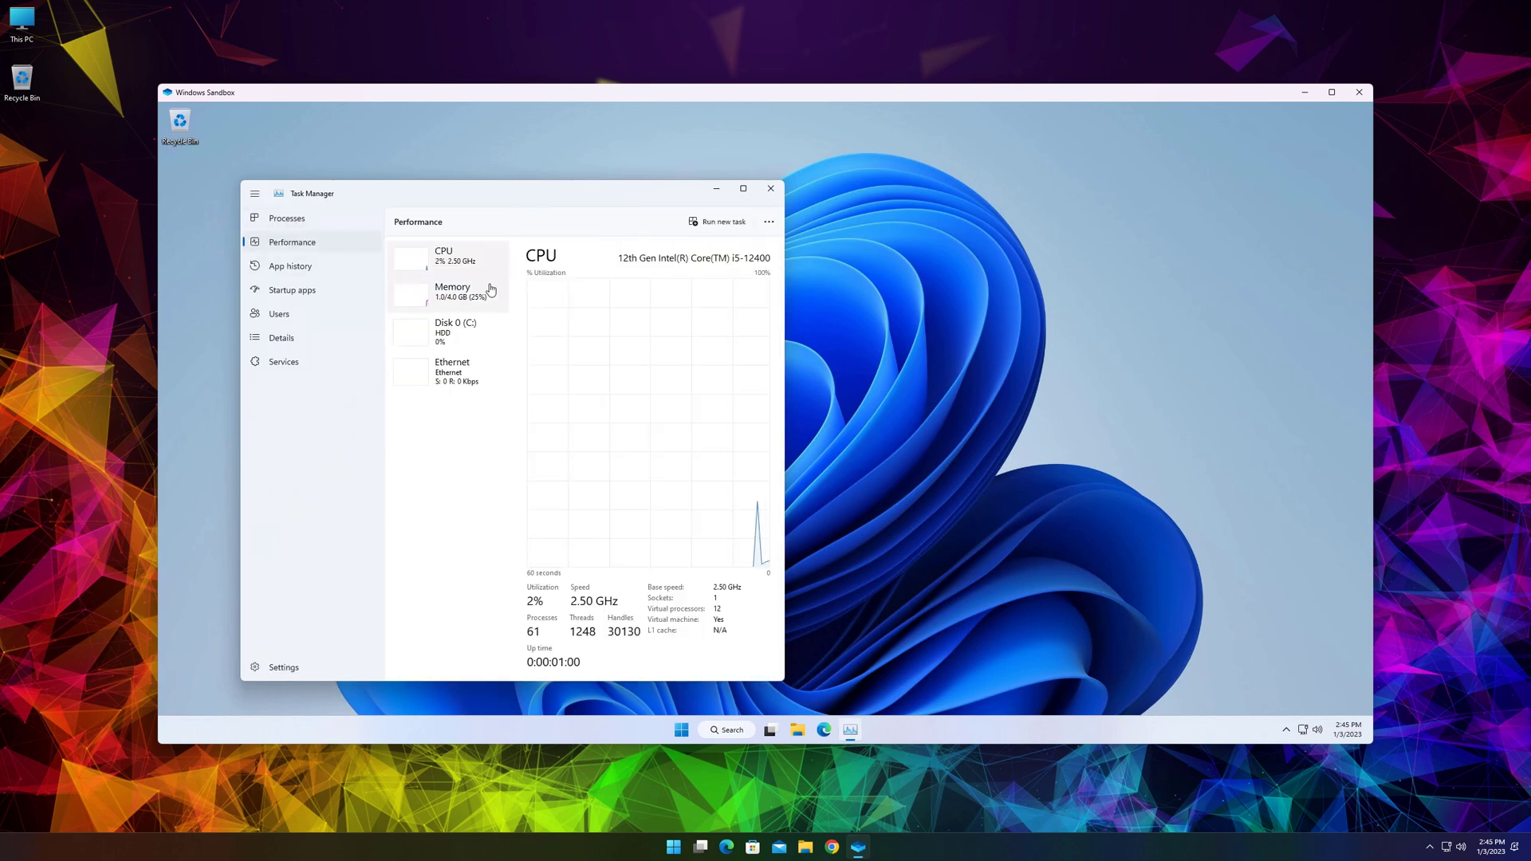
left_click(453, 290)
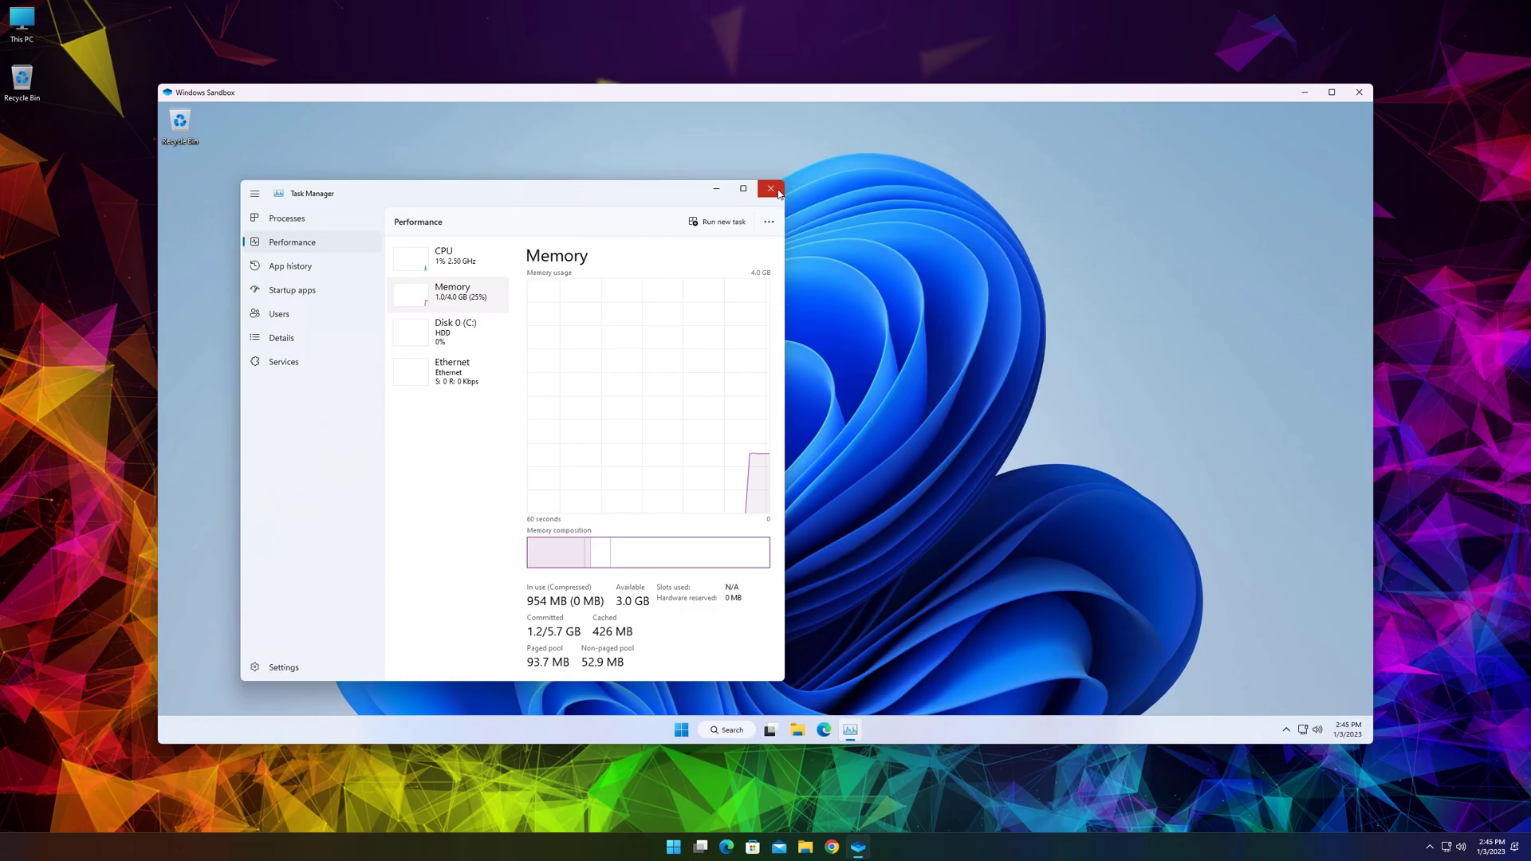